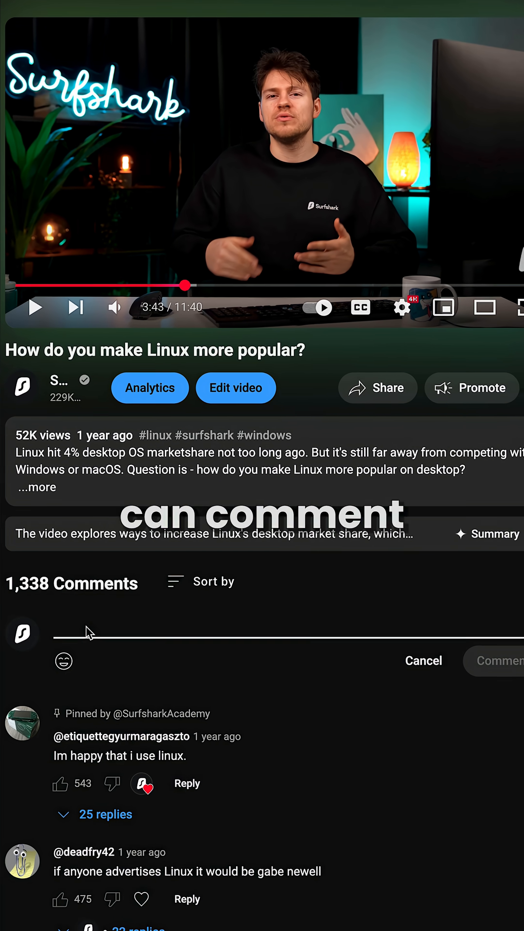
{"action": "type", "text": "using arch btw"}
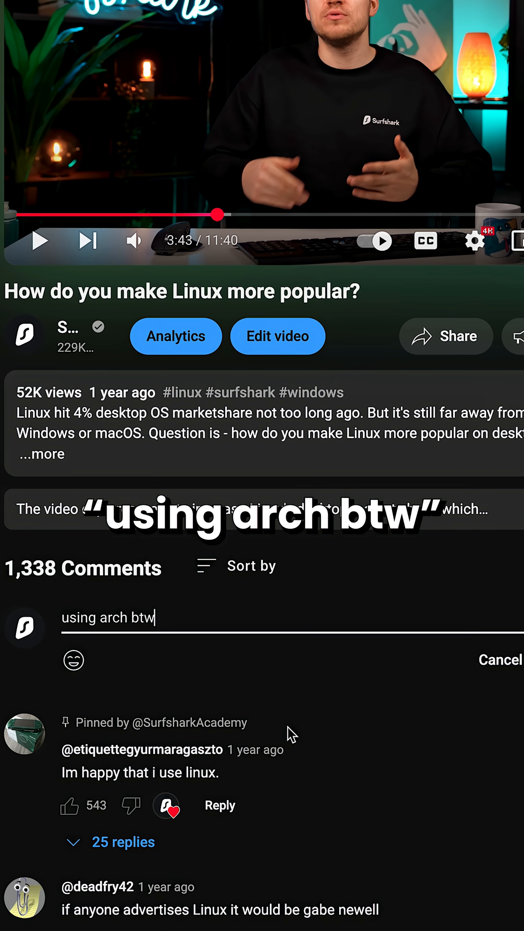